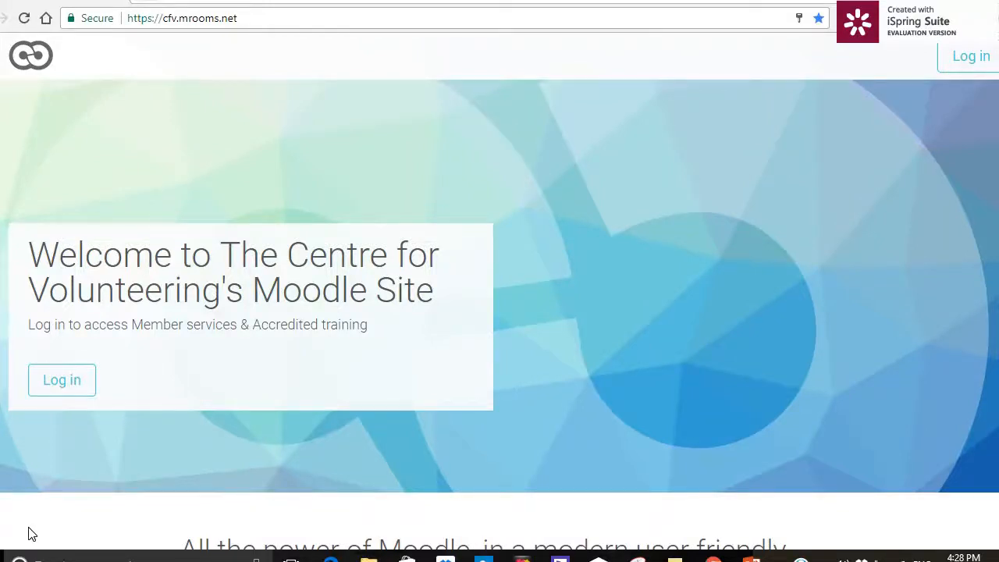
mouse_move(197, 84)
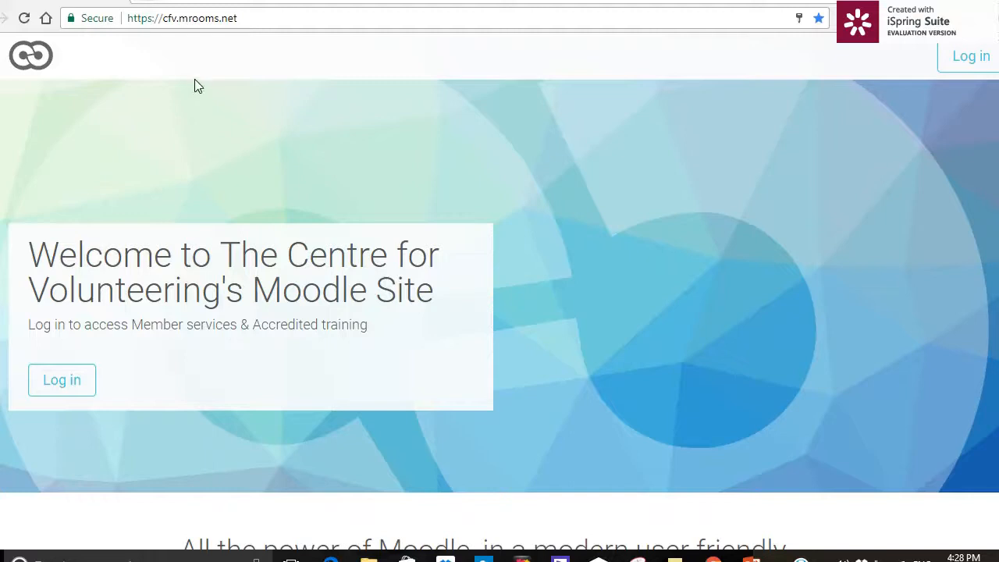
mouse_move(180, 52)
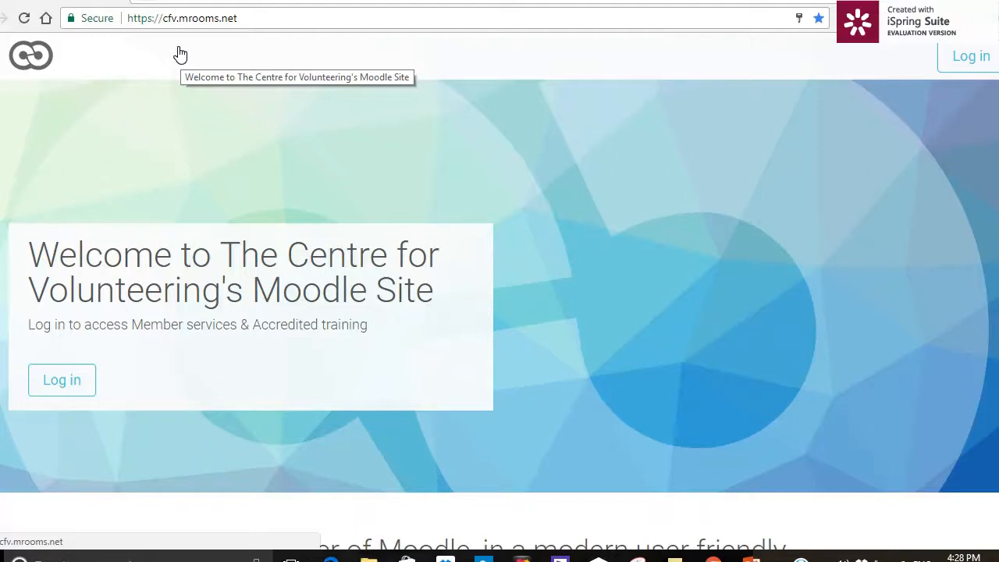
mouse_move(537, 137)
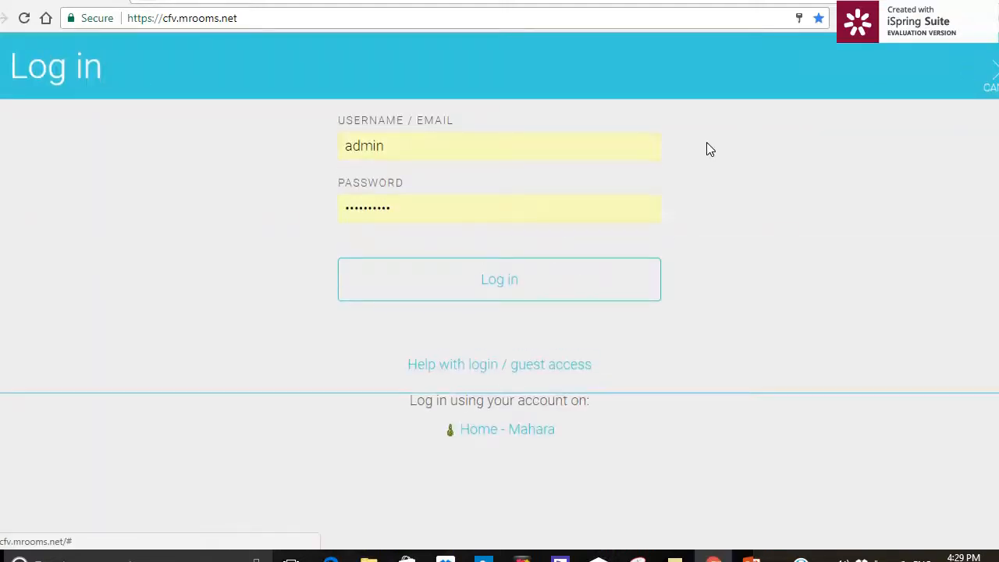
Sign in with the learner's saved email username and re-entered password
double_click(364, 145)
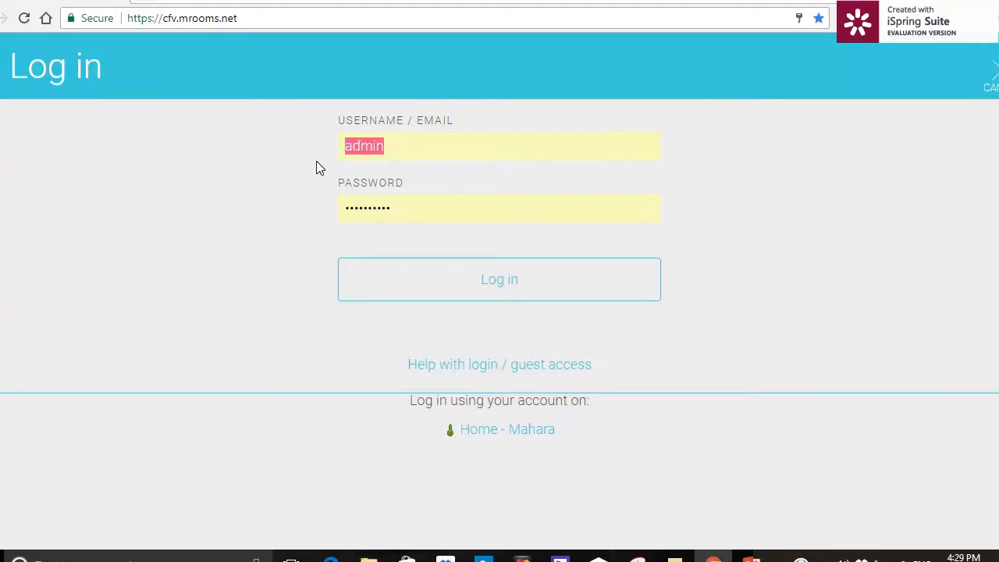
text(lill)
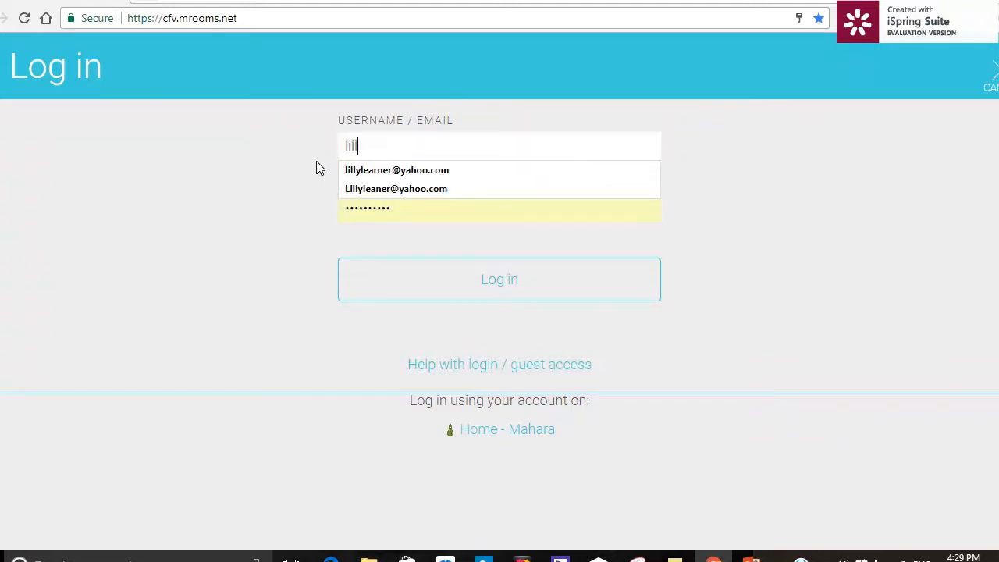
click(396, 169)
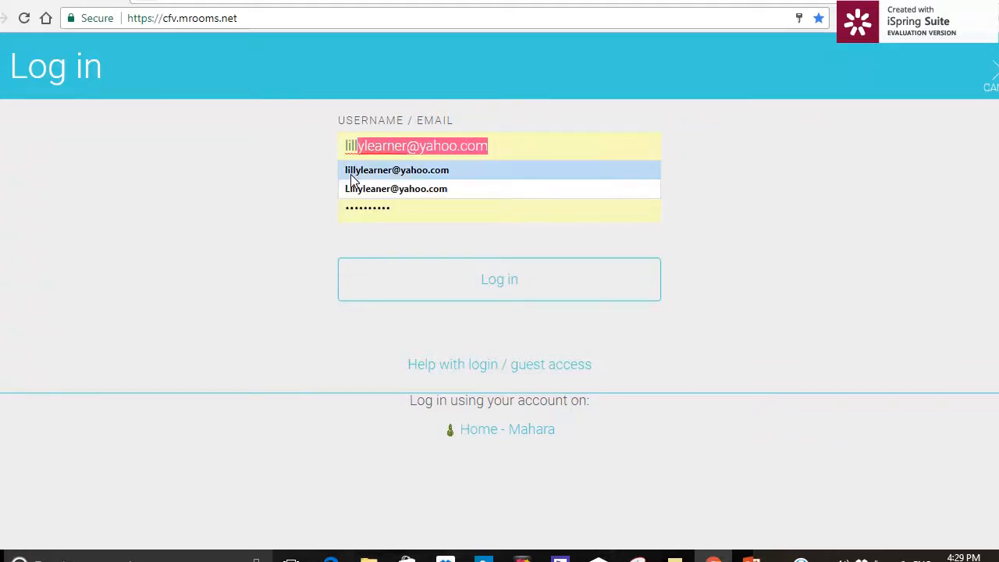
click(396, 170)
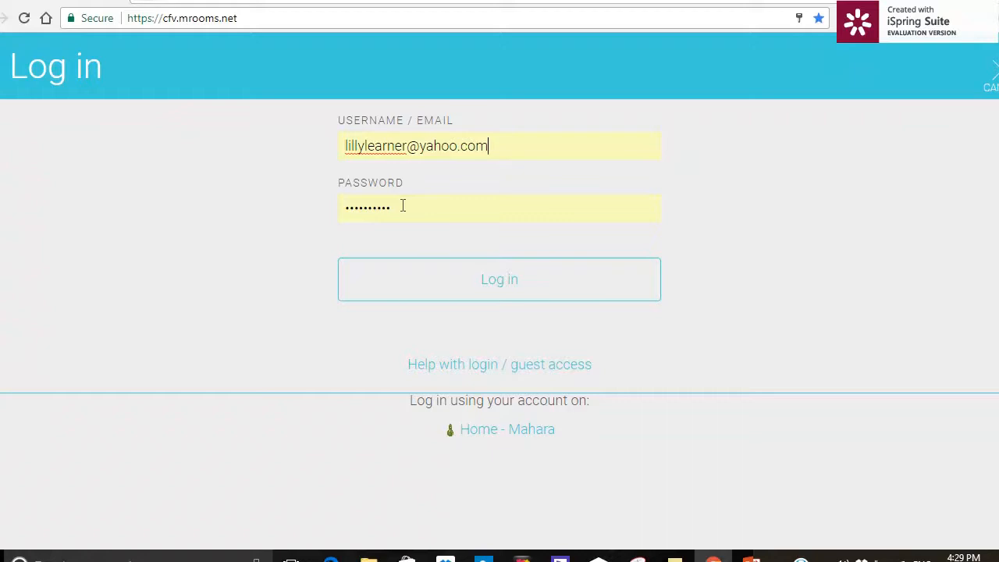
click(367, 206)
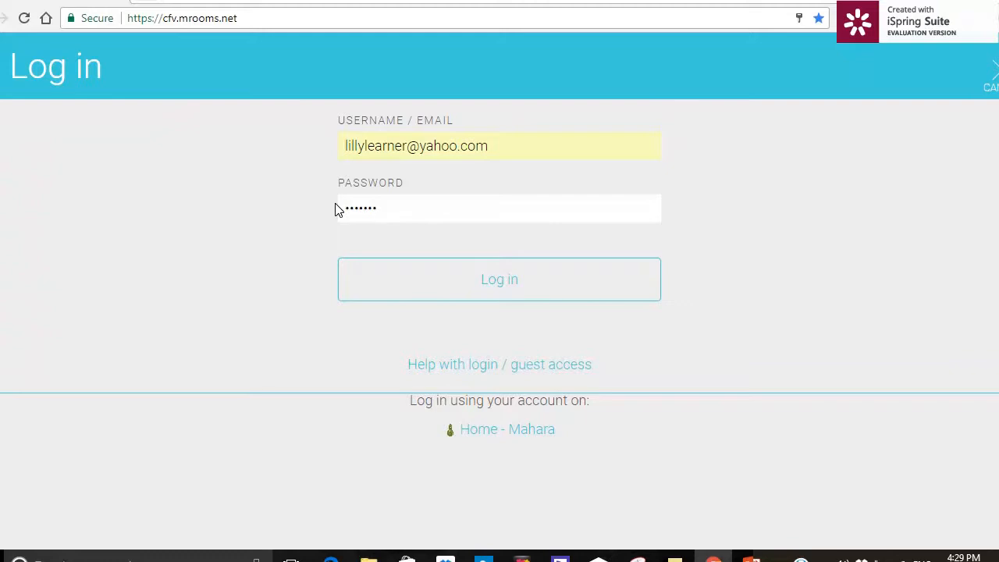
mouse_move(472, 279)
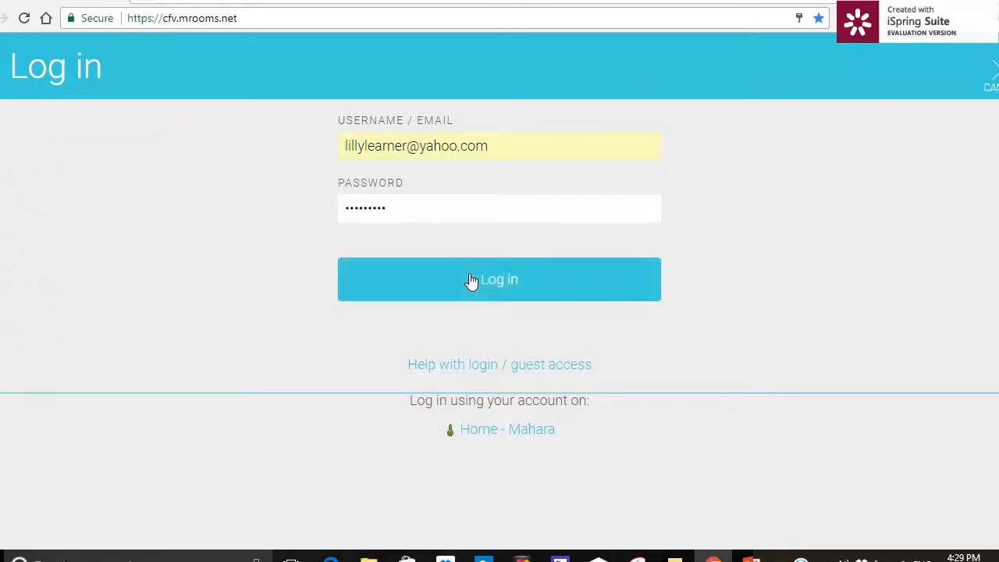
click(500, 279)
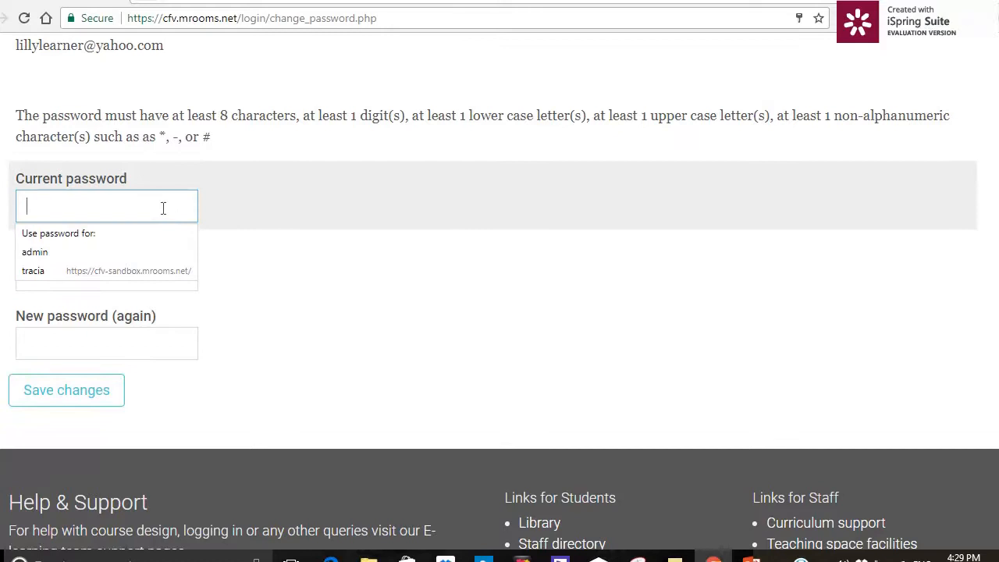
Enter the current password and the new password twice
text(••)
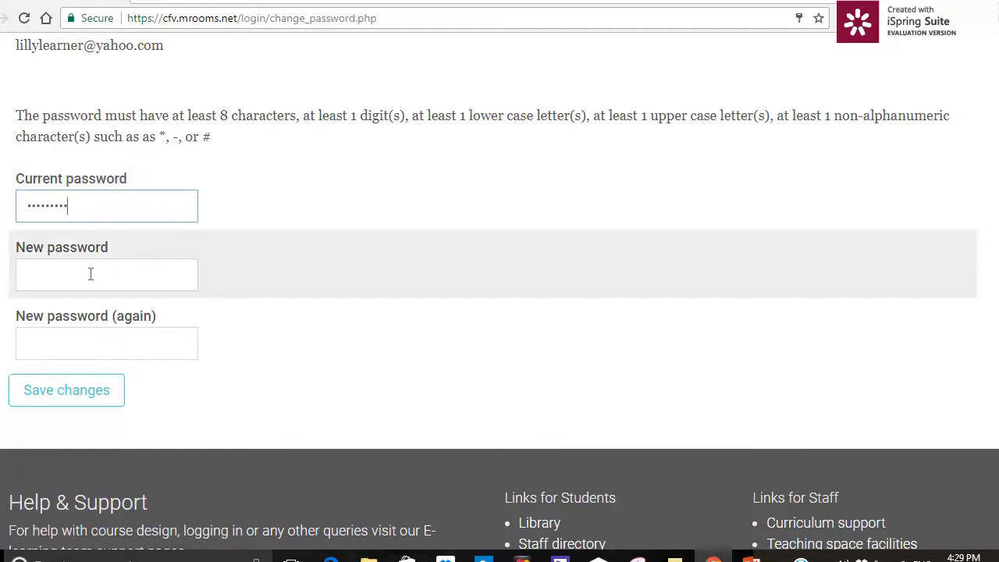
click(107, 274)
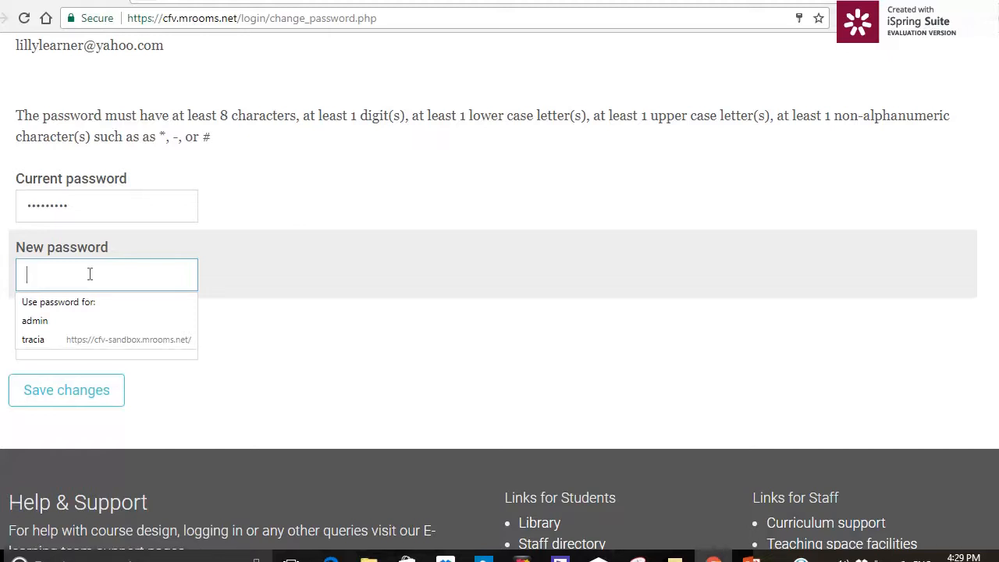
text(••)
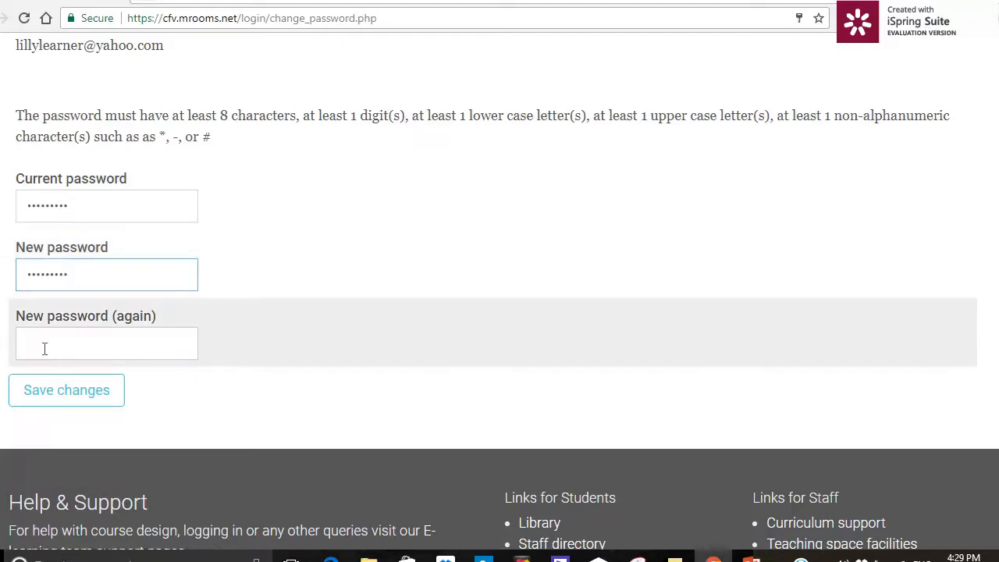
text(•)
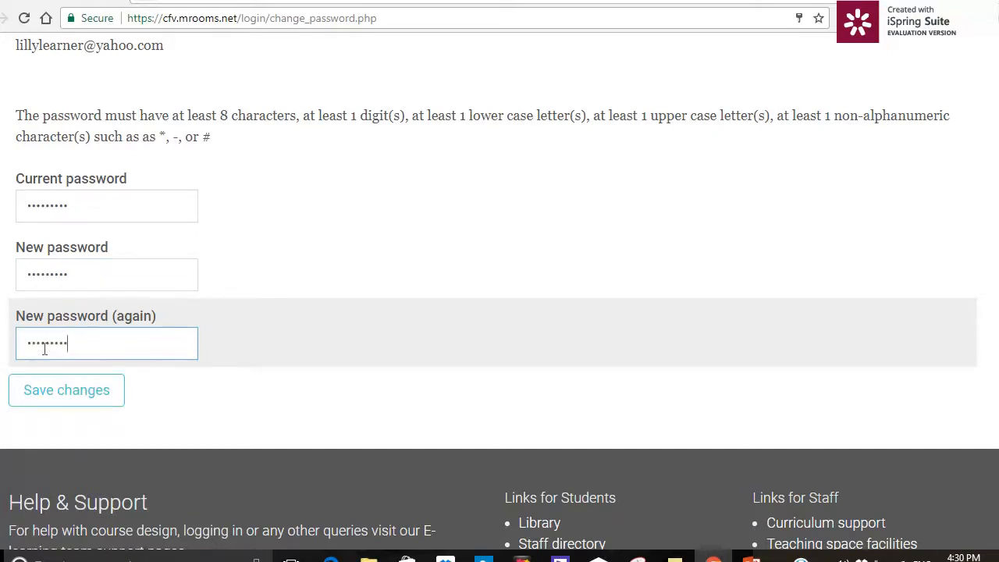
Save the new password, dismiss Chrome's update prompt, and continue to the home page
click(67, 390)
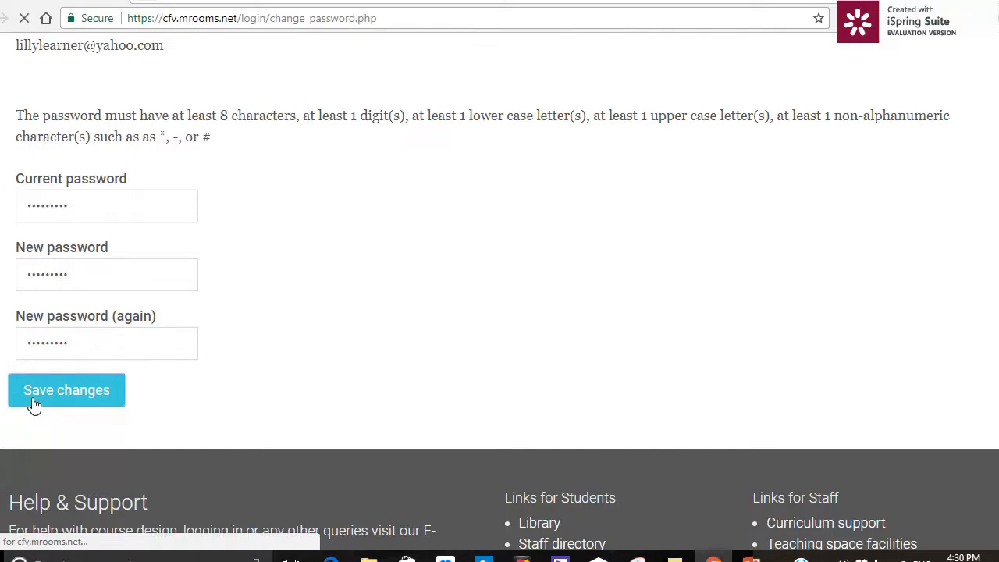
click(67, 391)
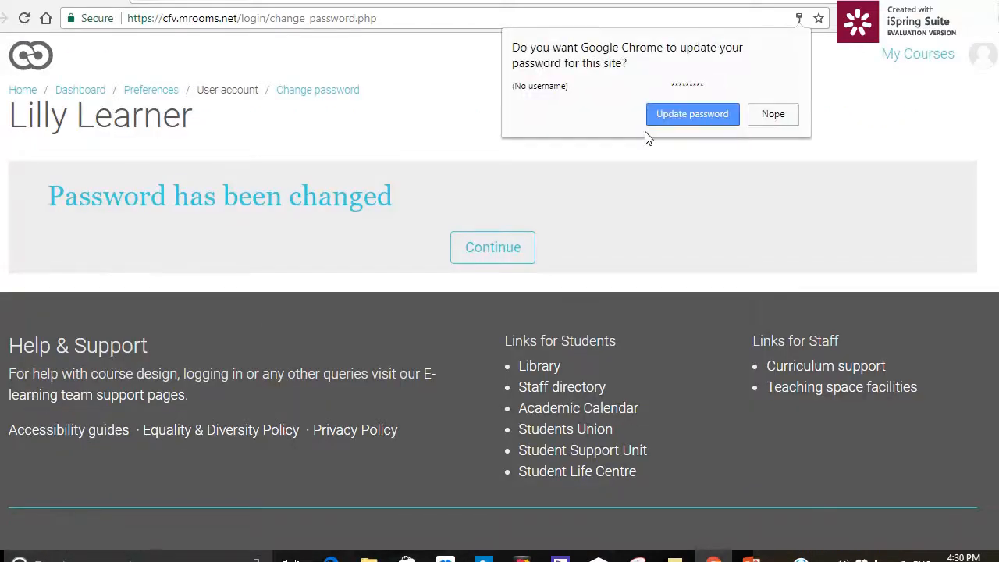
click(773, 114)
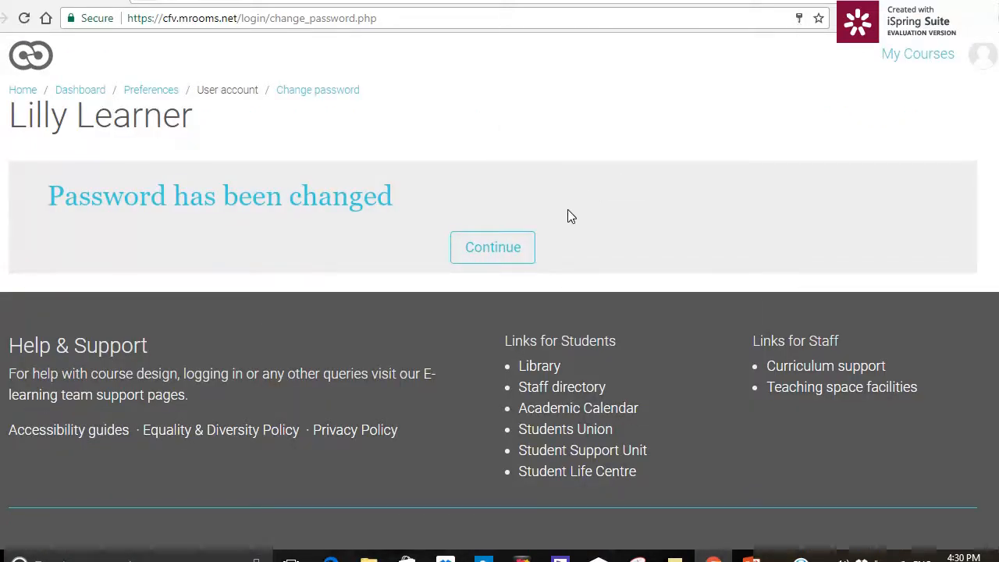
click(493, 246)
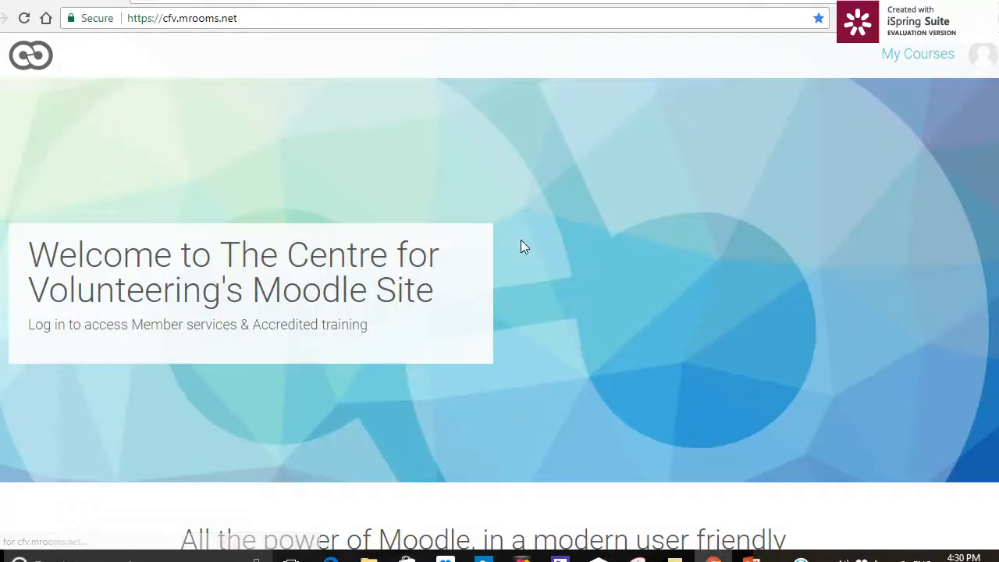
mouse_move(850, 178)
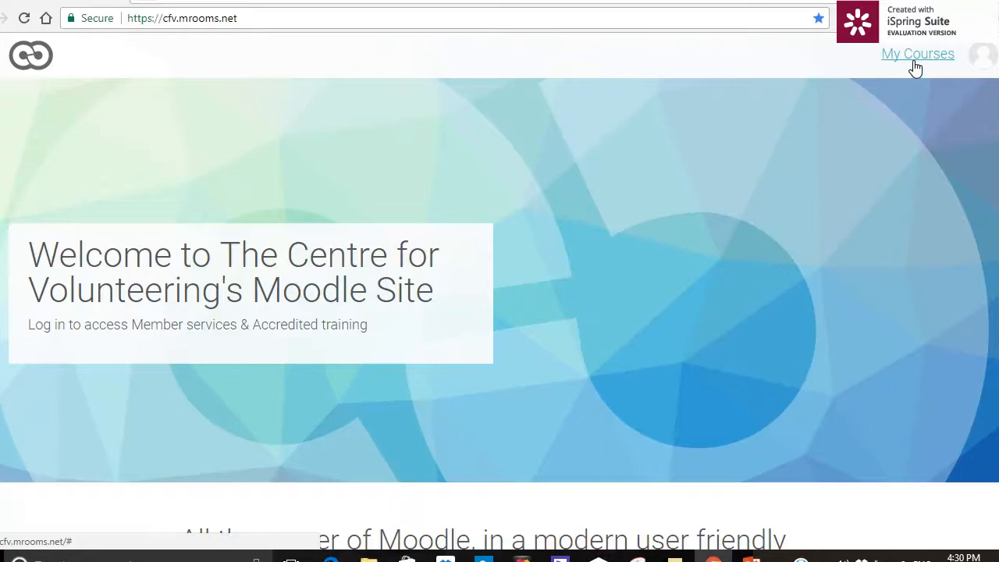
Open HLTWHS001 Participate in work health and safety from My Courses
click(917, 54)
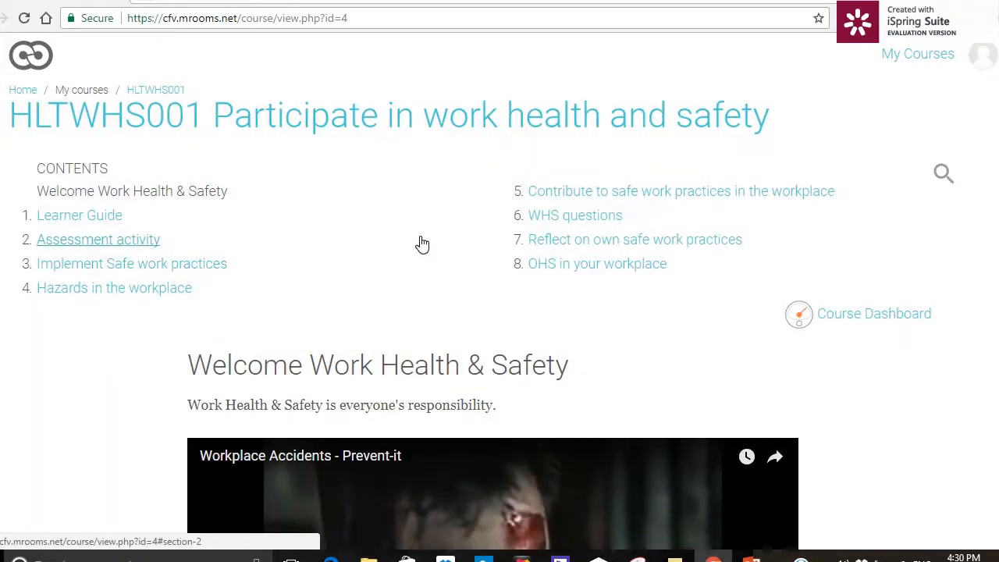
mouse_move(899, 67)
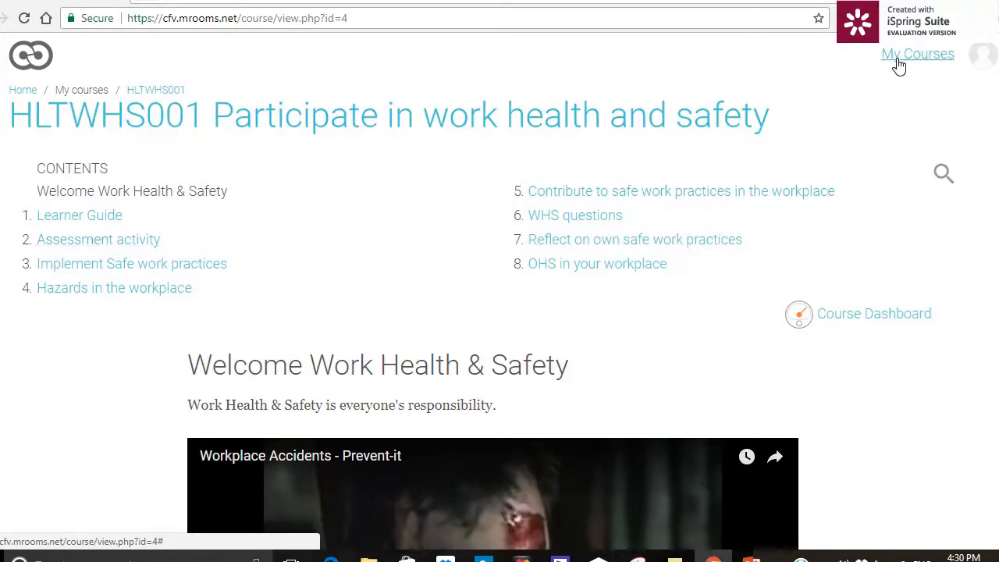
Log out from the profile avatar's user panel
click(918, 53)
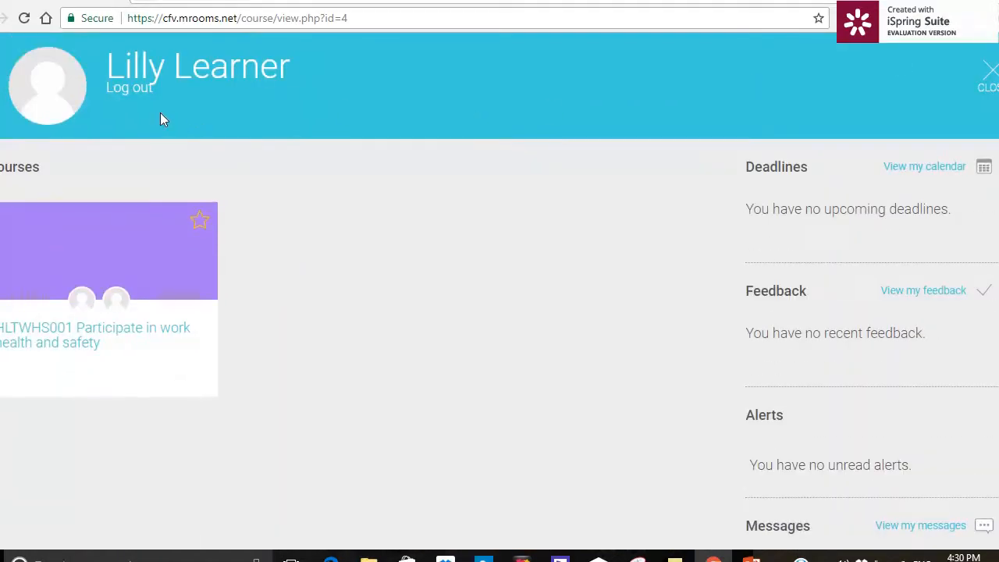
mouse_move(139, 99)
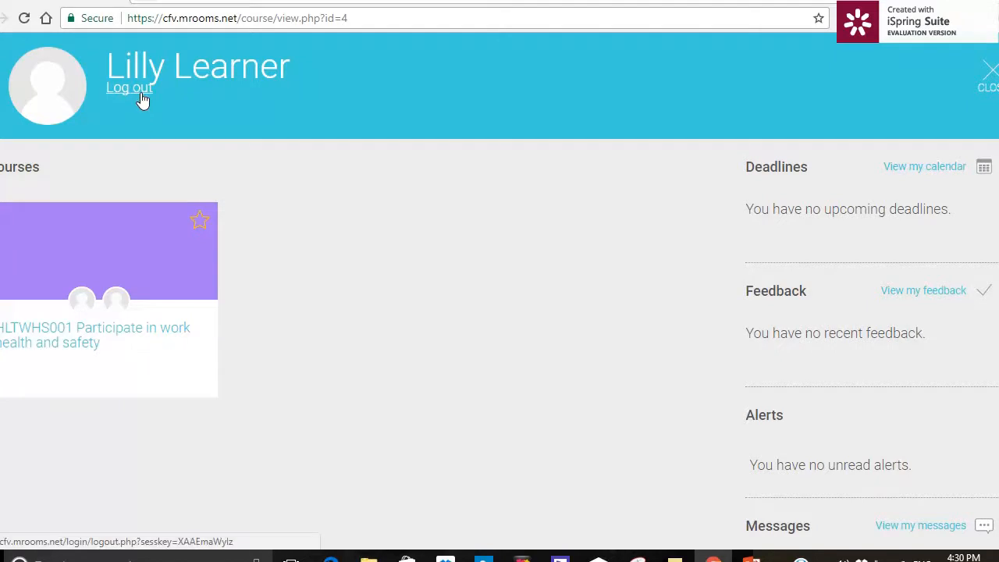
click(128, 86)
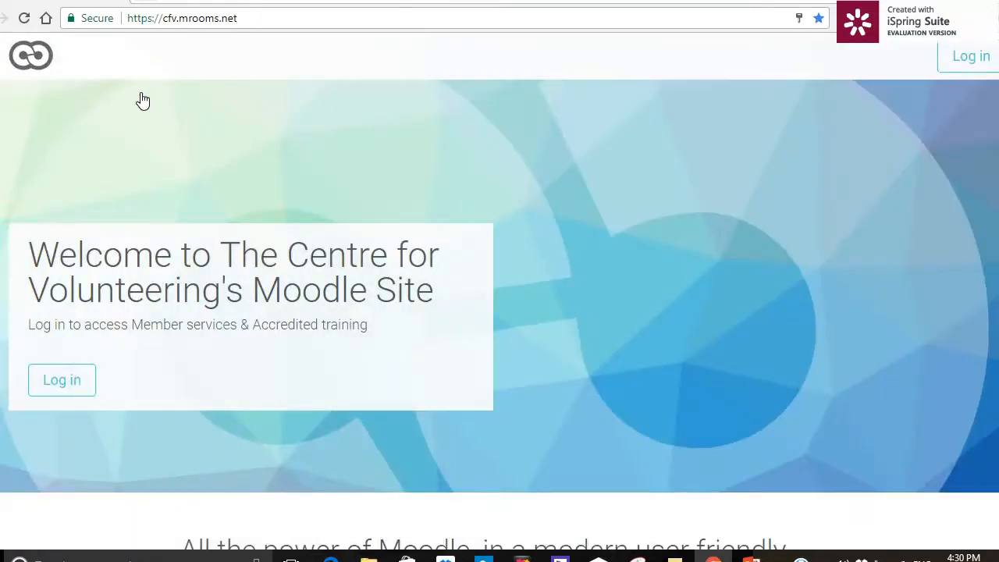